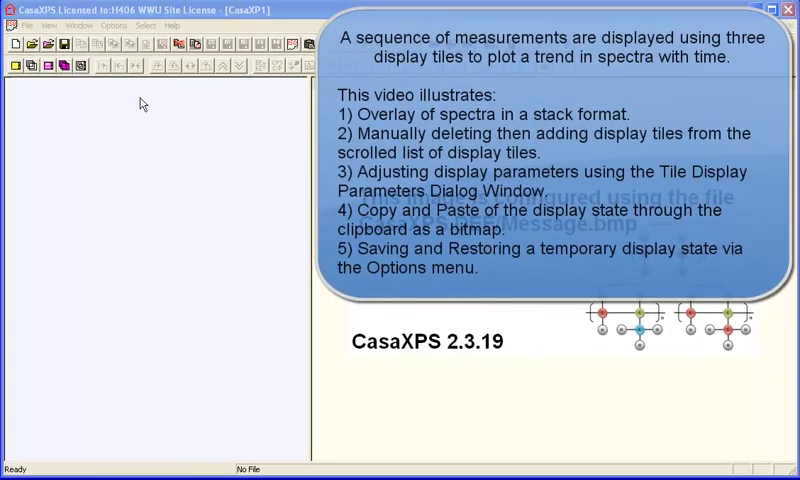
Load the recent 997-mo2 ar500 10kev.vms sputter-profile data file
click(24, 24)
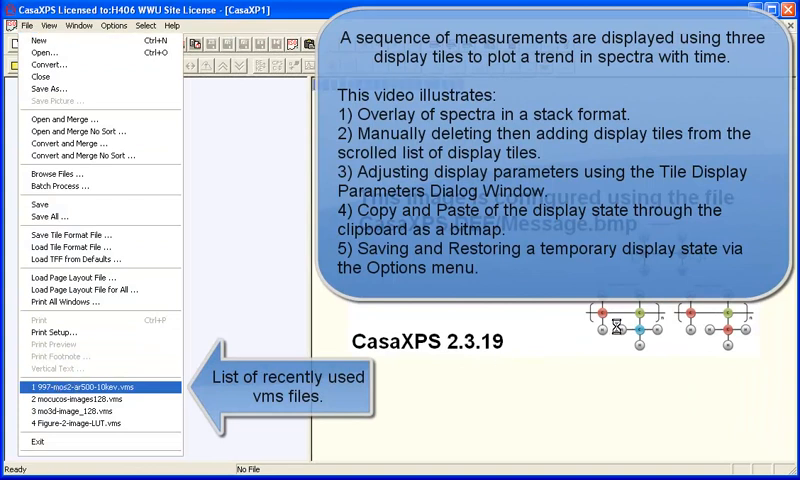
click(96, 382)
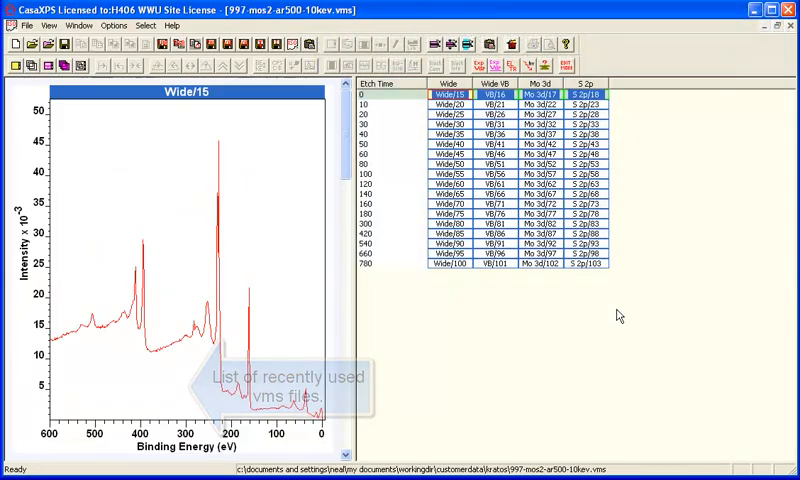
Overlay all Mo 3d blocks in one tile with increased vertical offset and cycled stacking order
click(530, 84)
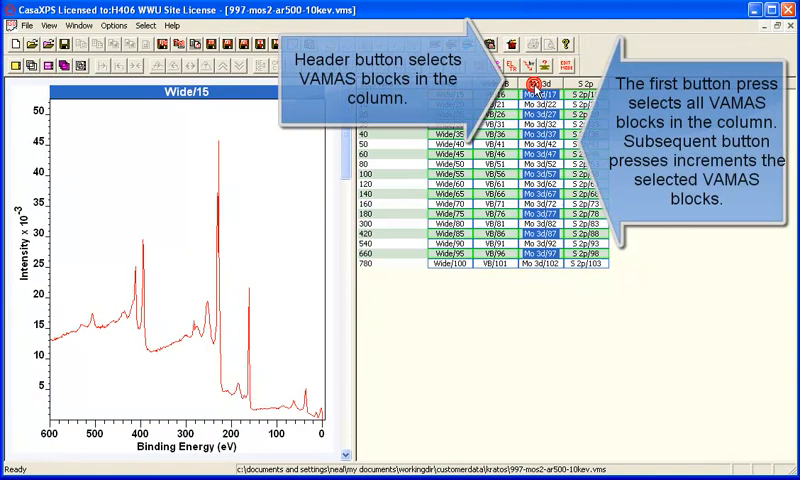
click(36, 64)
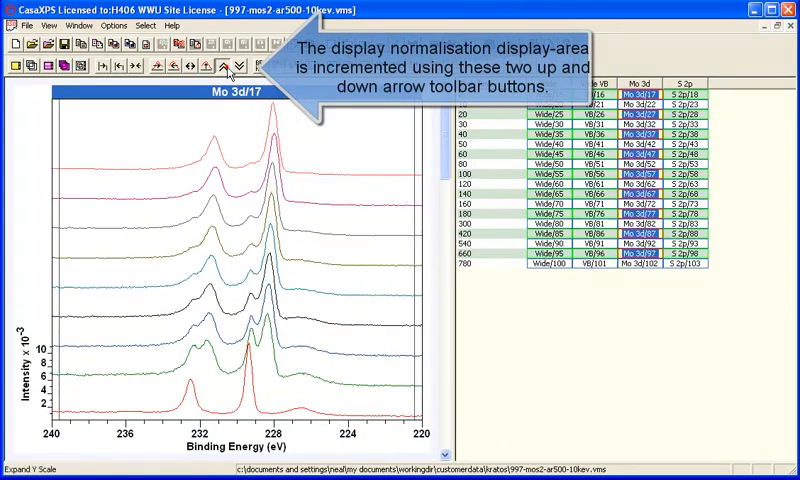
click(220, 66)
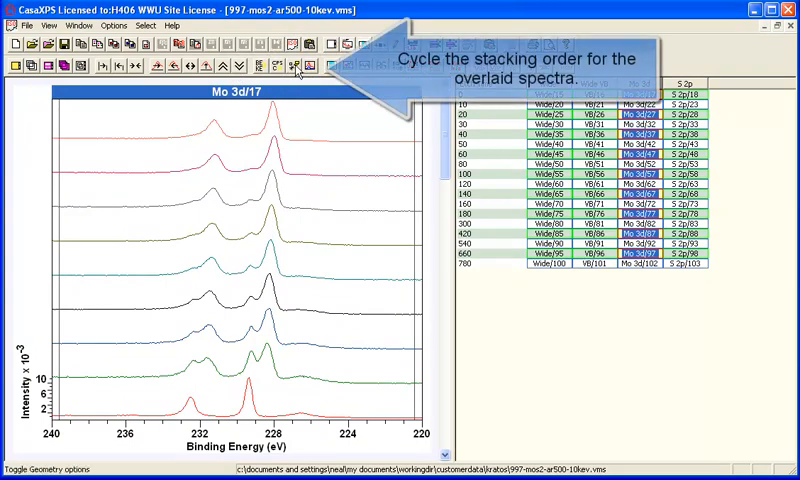
click(298, 64)
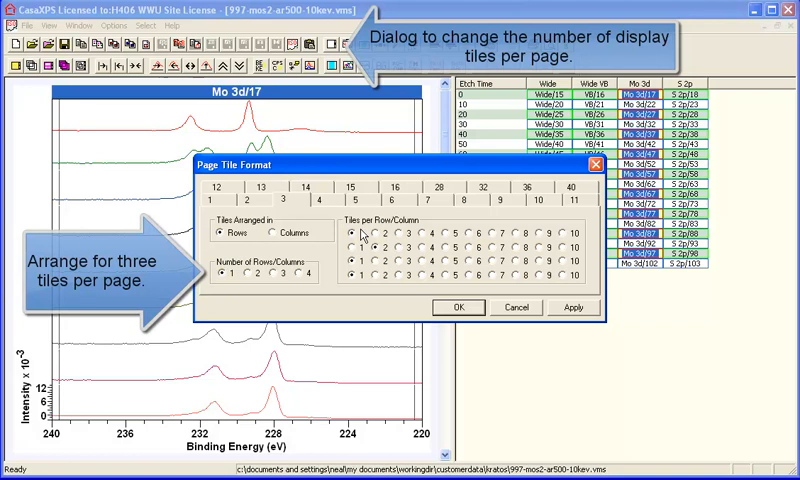
Set the page layout to three display tiles per row
click(460, 308)
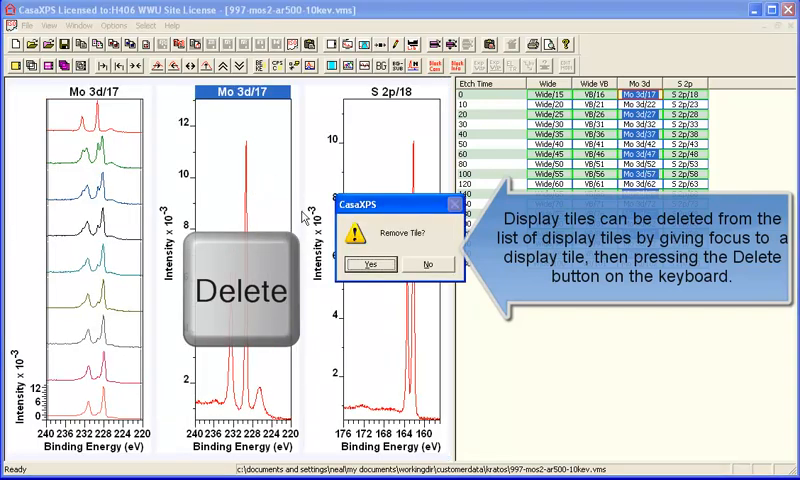
Remove the duplicate tile, add a new one and step tiles to VB and S 2p blocks
click(370, 264)
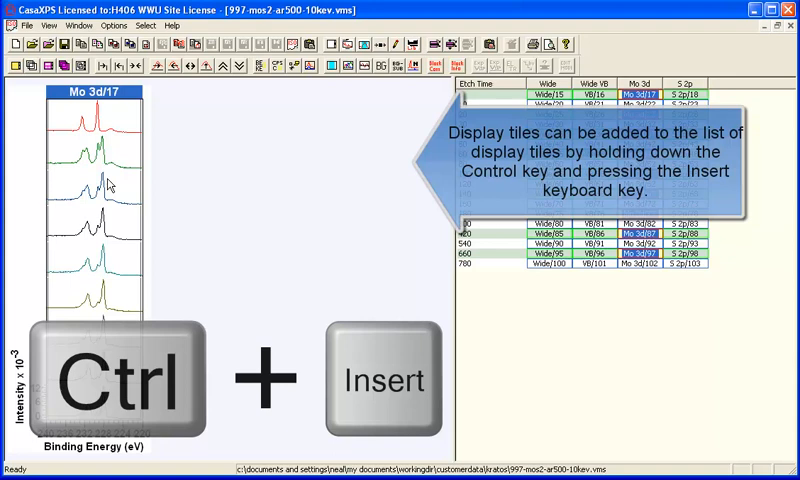
key(ctrl+insert)
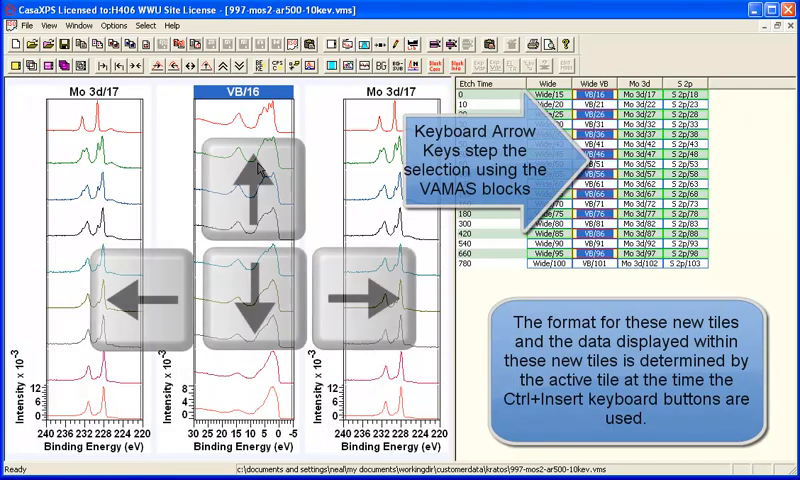
key(Right)
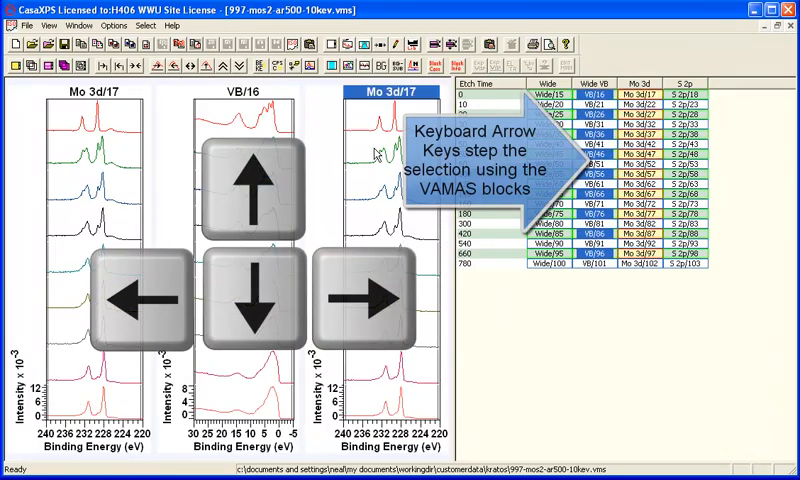
key(Right)
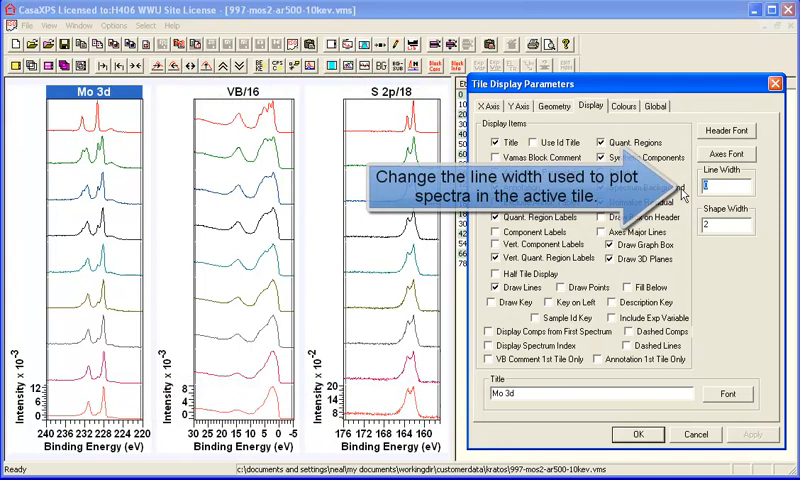
Set line width 4, show etch-time labels and arbitrary-unit intensity on the Y axis
text(468)
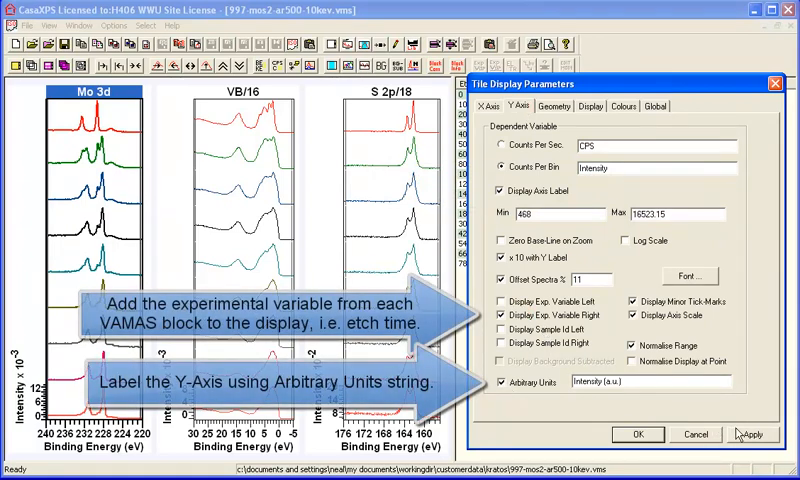
click(746, 434)
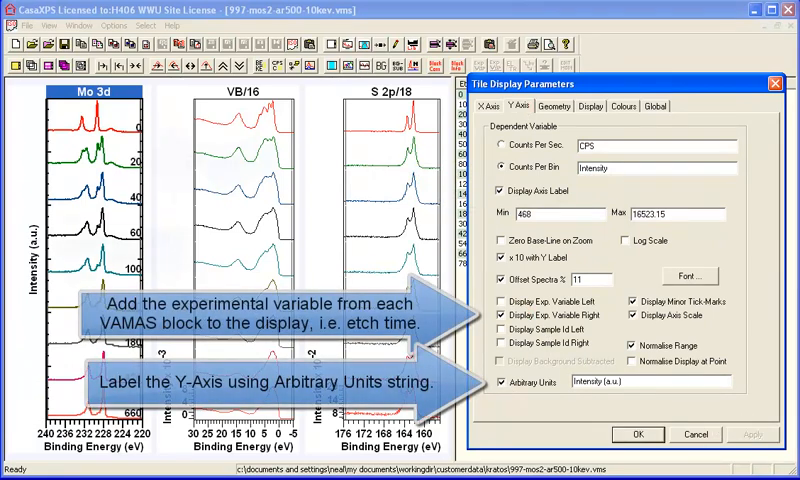
click(652, 104)
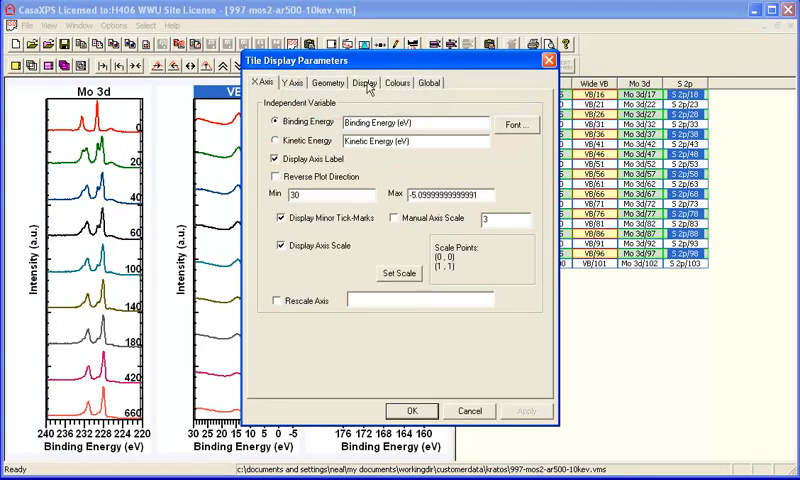
Retitle the VB tile and confirm the display parameter changes
click(368, 82)
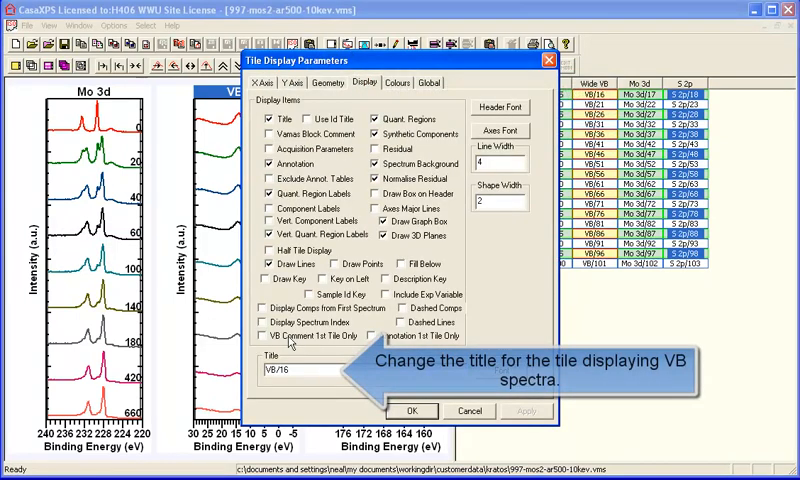
click(412, 410)
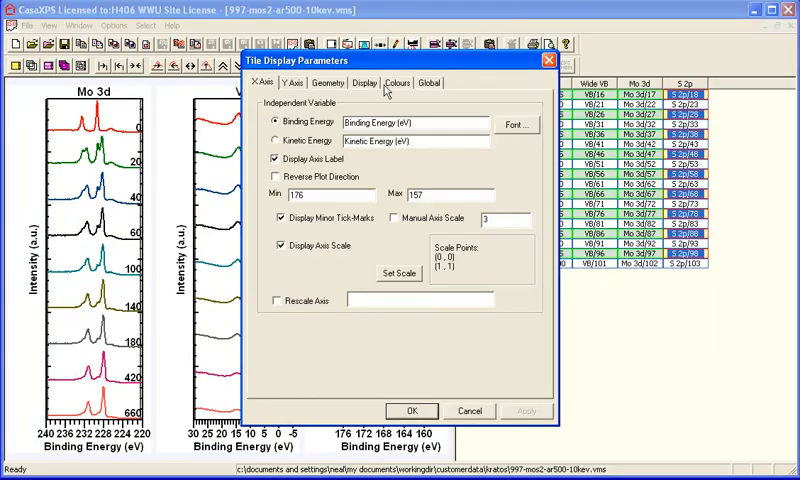
click(364, 82)
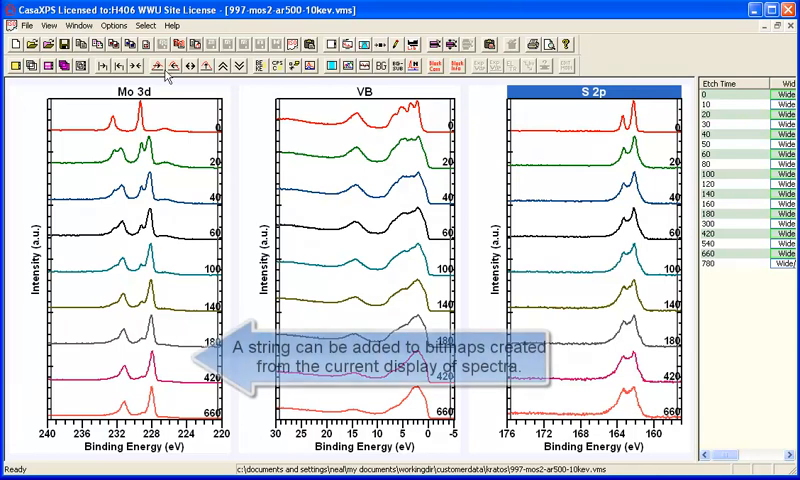
Set a CasaXPS footnote with file name and page number for copied bitmaps
click(24, 24)
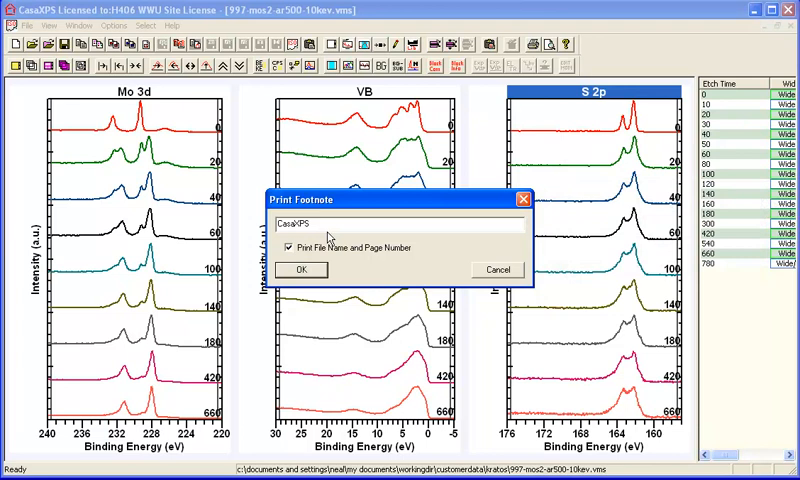
click(300, 268)
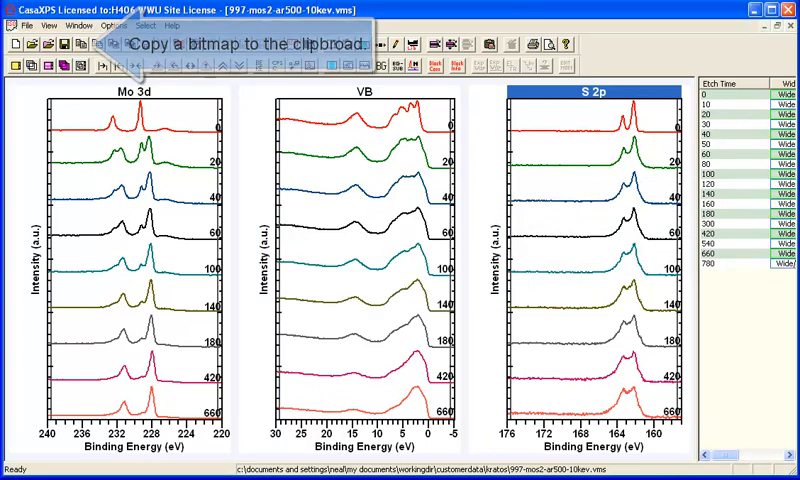
Paste the copied three-tile display into a new Paint image
key(ctrl+v)
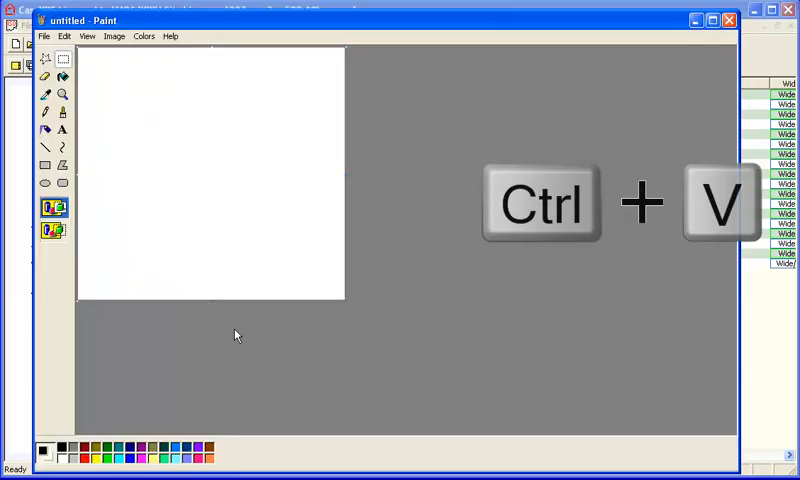
key(ctrl+v)
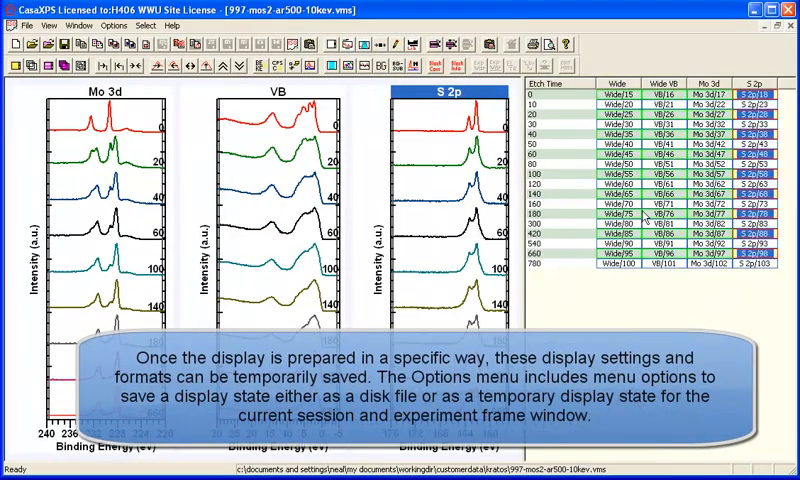
Save the display state, then switch to a single Mo 3d tile per page
click(110, 24)
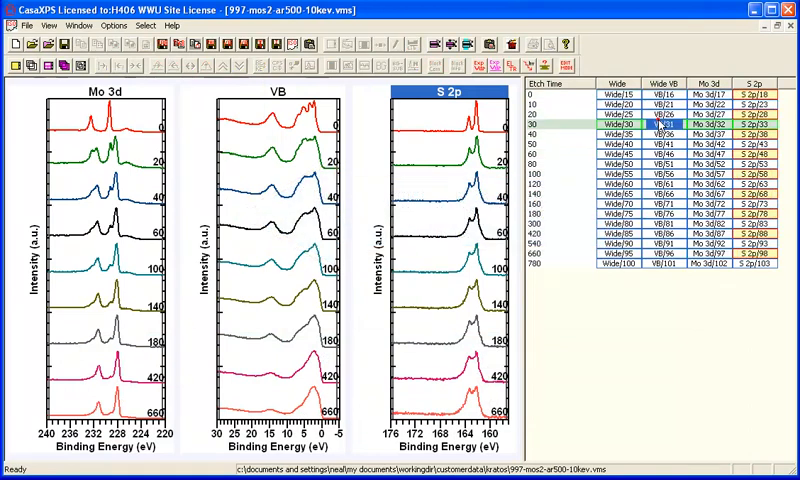
click(332, 44)
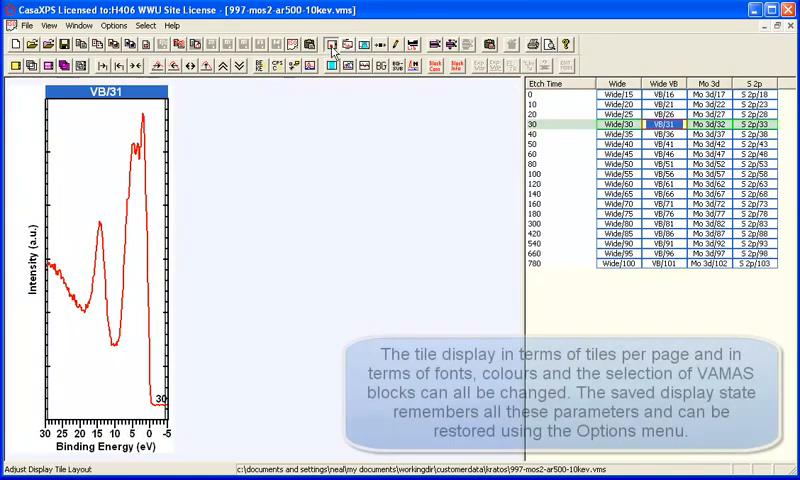
click(332, 48)
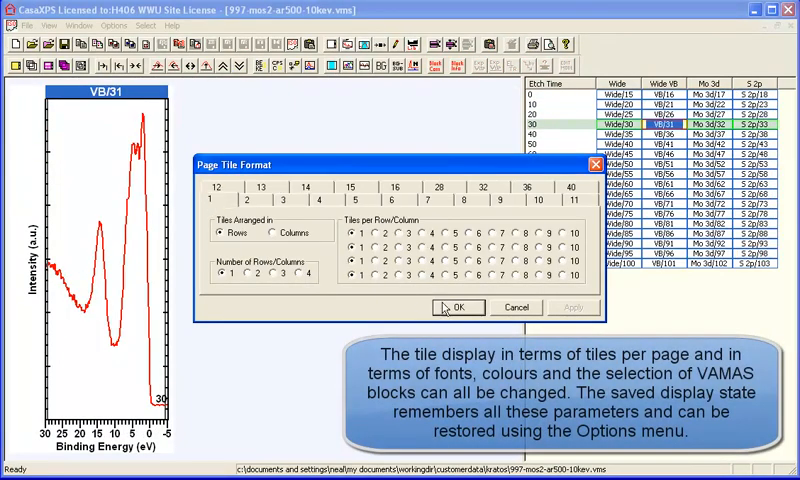
click(456, 308)
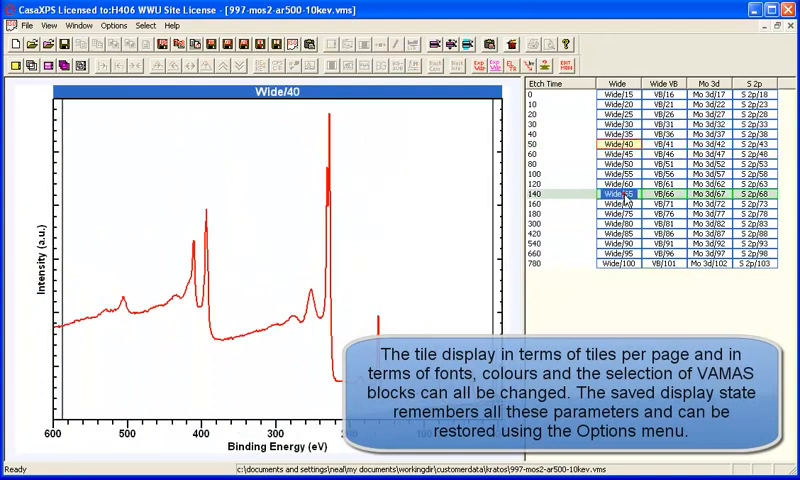
click(664, 172)
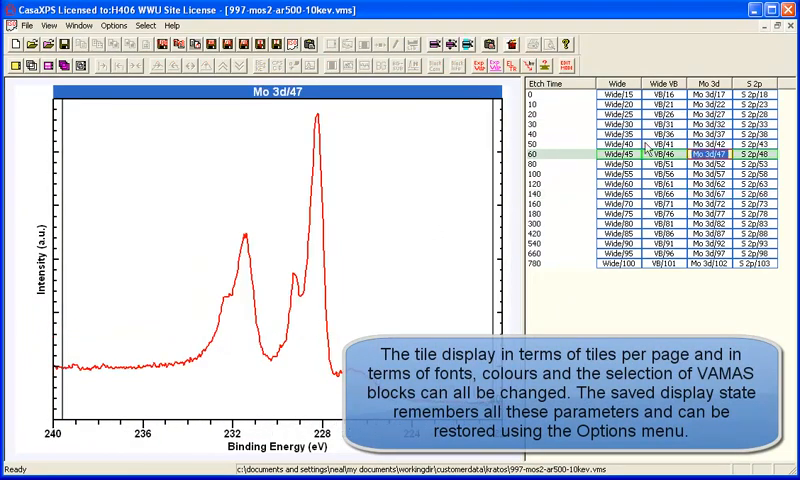
Restore the saved three-tile Mo 3d, VB and S 2p display state
click(106, 24)
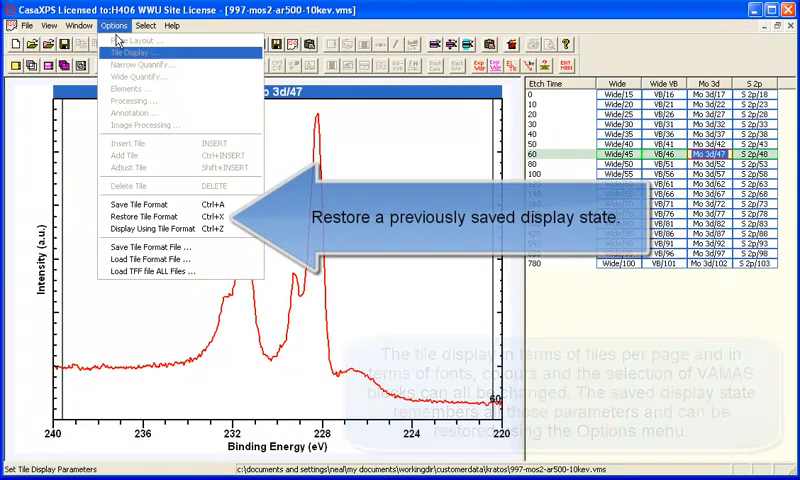
click(146, 228)
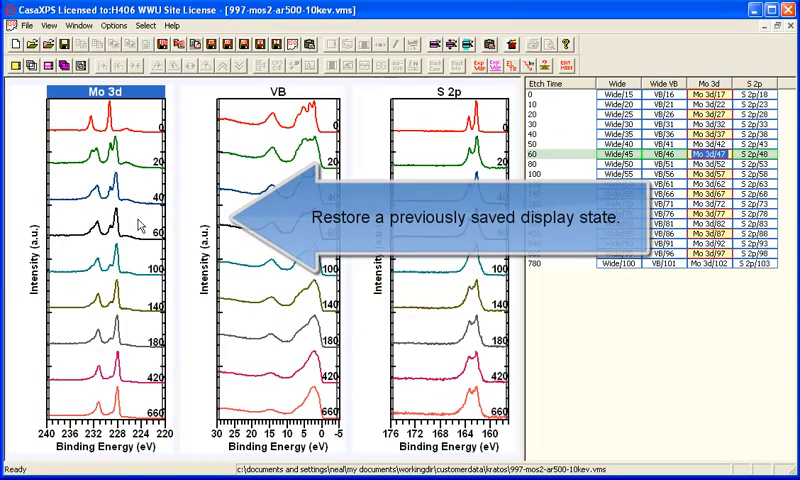